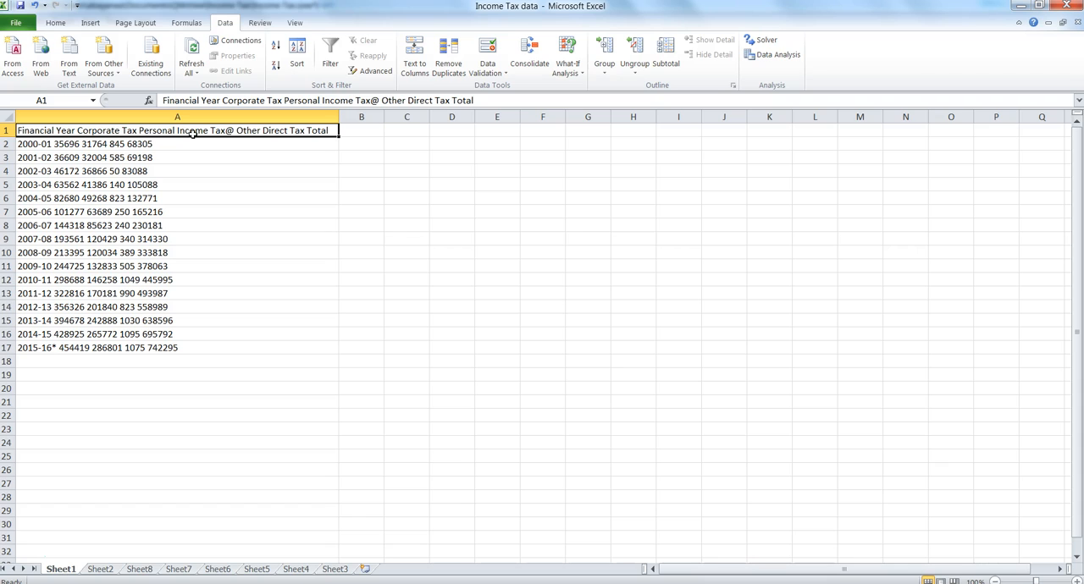
mouse_move(177, 195)
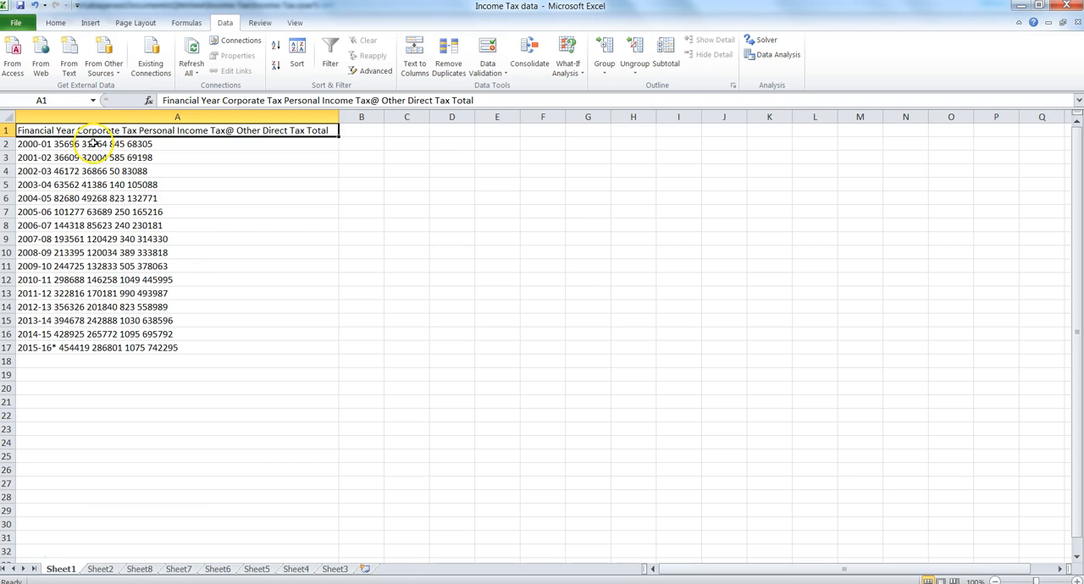
mouse_move(178, 140)
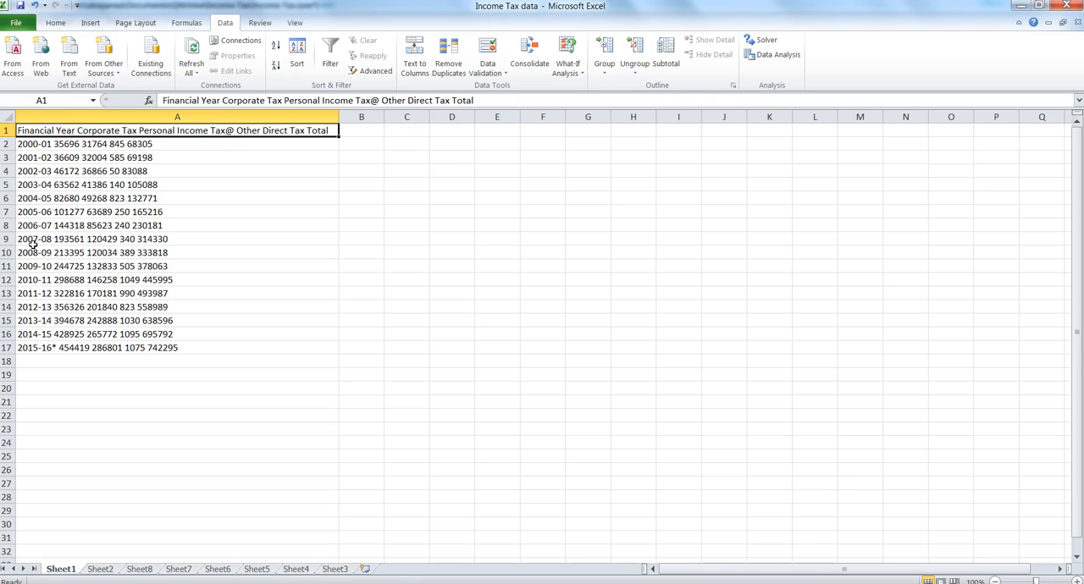
mouse_move(83, 198)
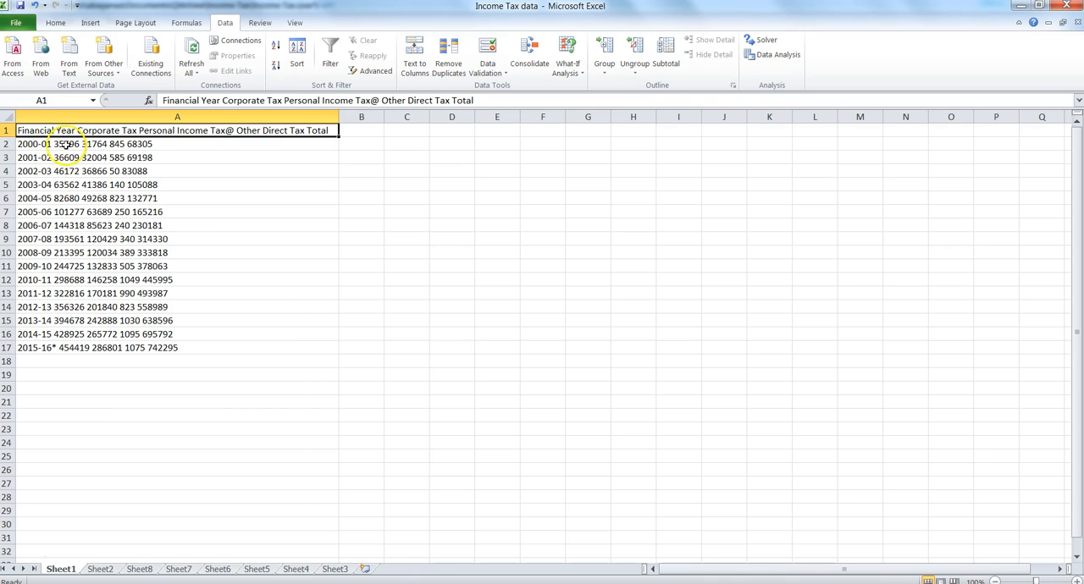
Step: Inspect the first row of space-separated income tax values in Excel column A
left_click(64, 144)
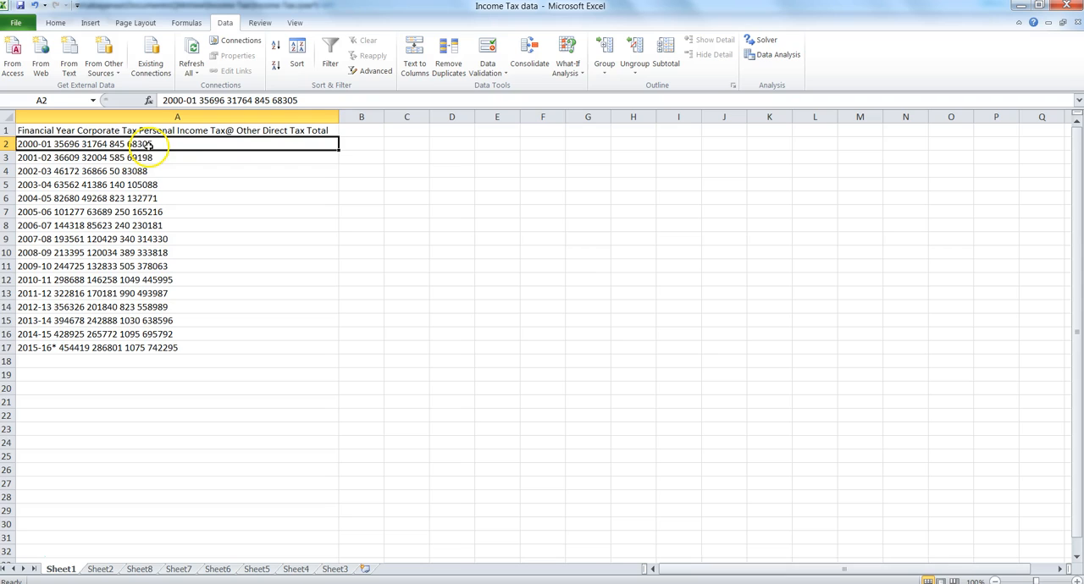
mouse_move(181, 178)
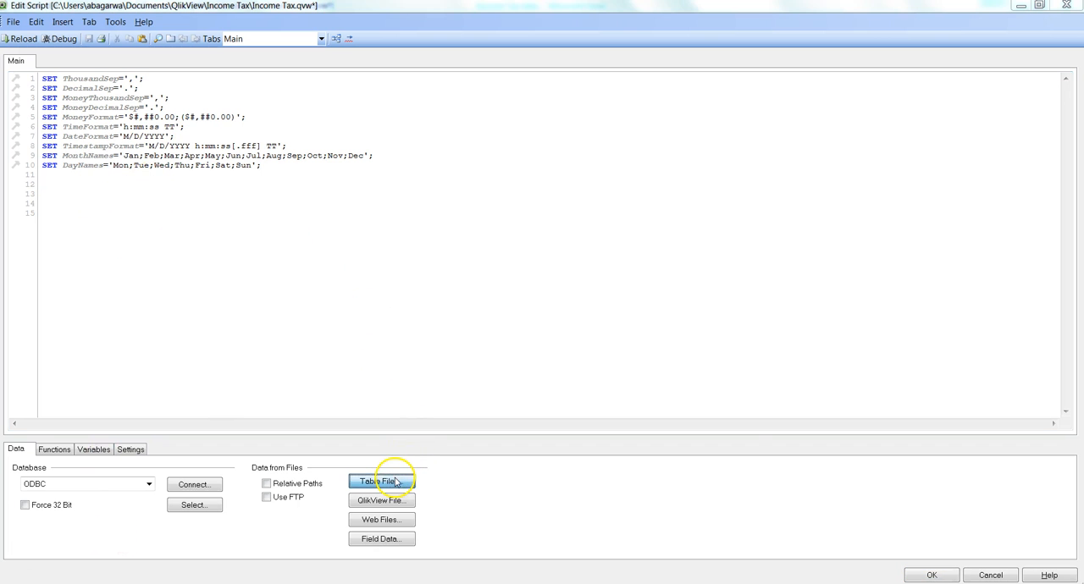
Step: Insert a LOAD of the Income Tax data workbook via the File Wizard and label it A:
left_click(380, 481)
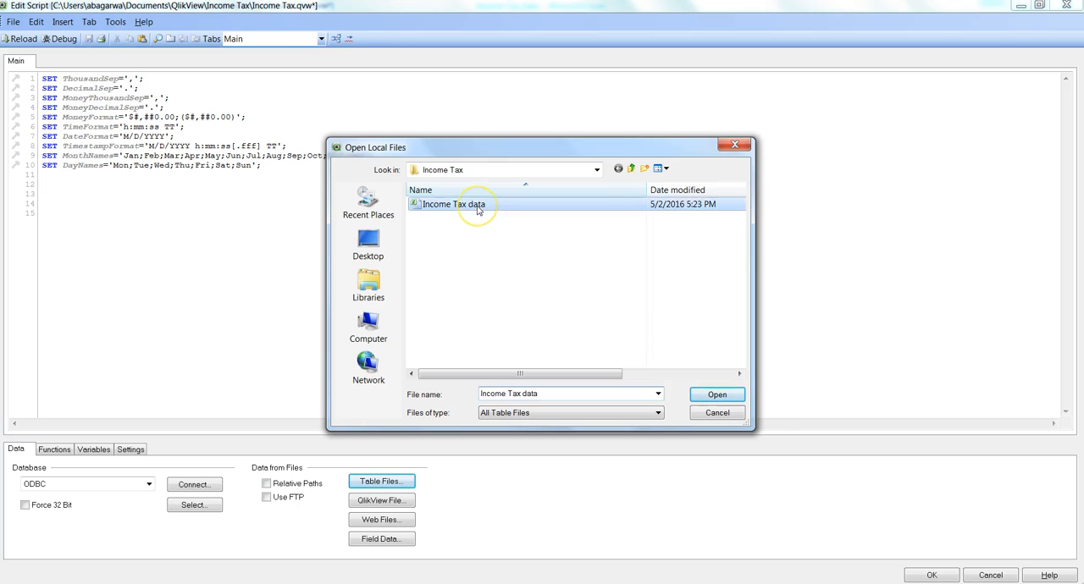
left_click(717, 394)
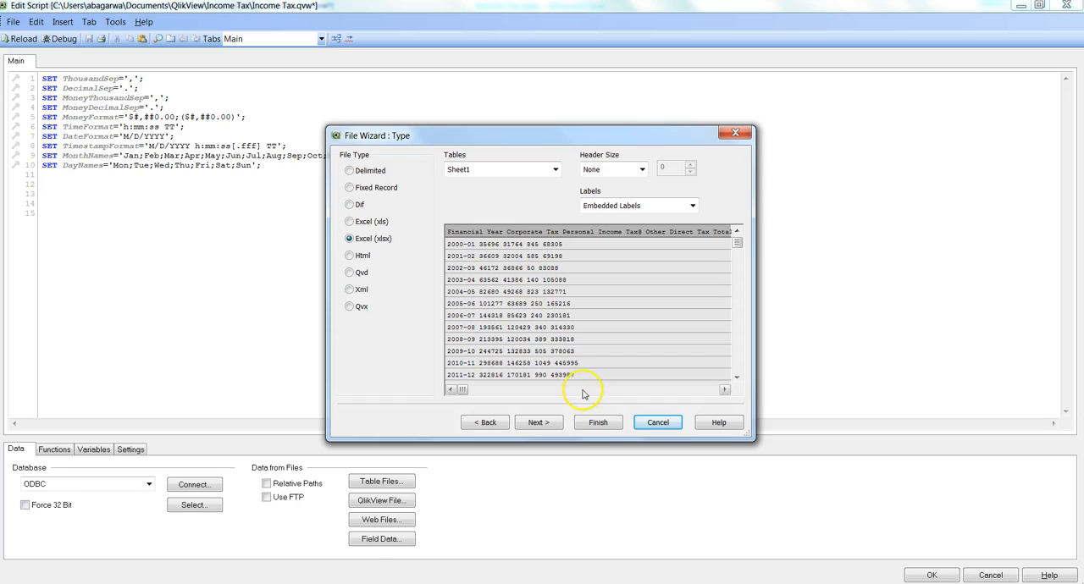
left_click(597, 421)
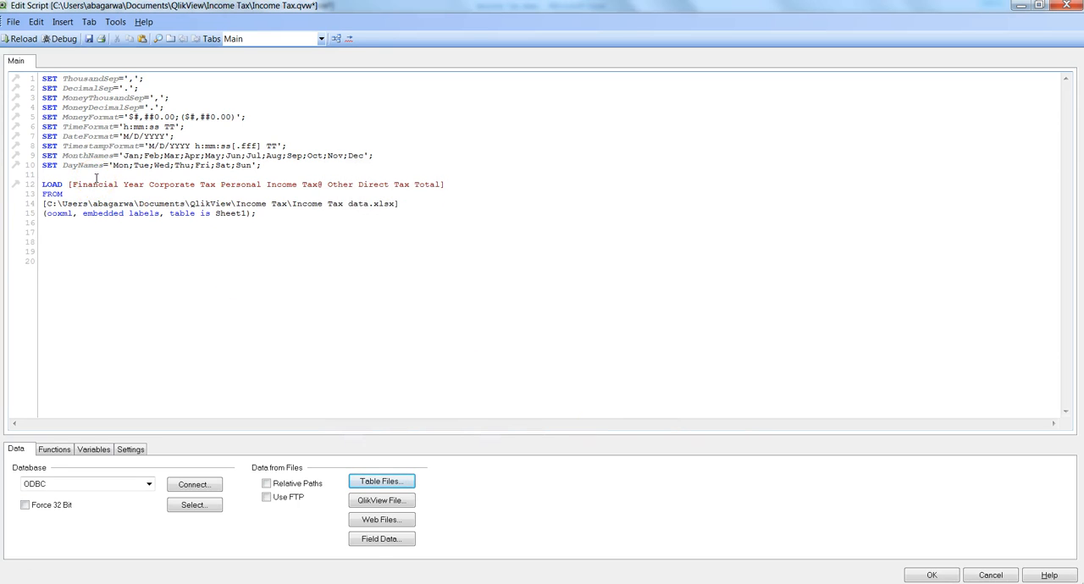
type("A:")
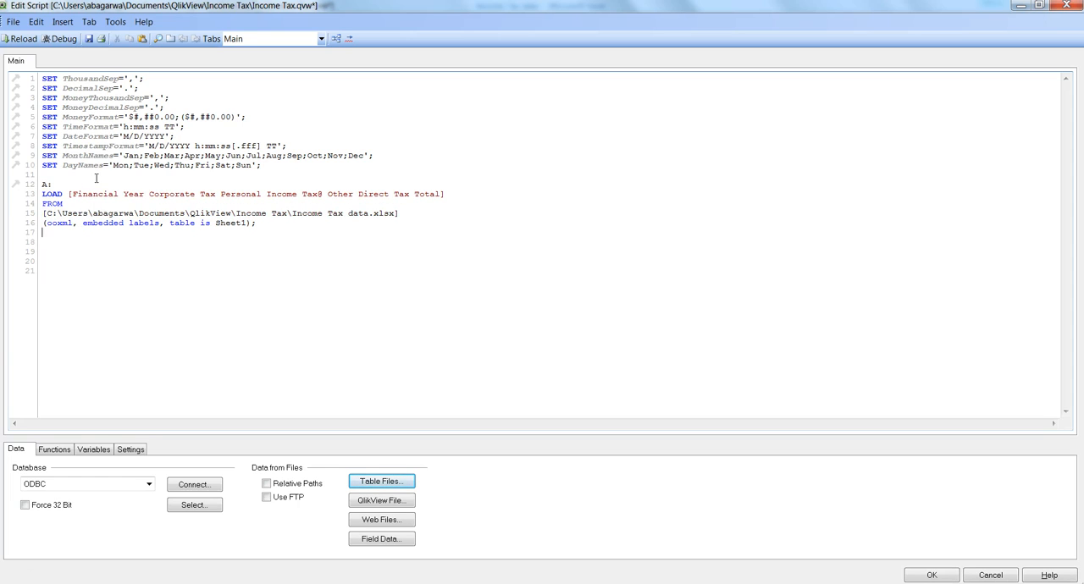
Step: Add the label B: with a LOAD line beginning SubField(
type("B:")
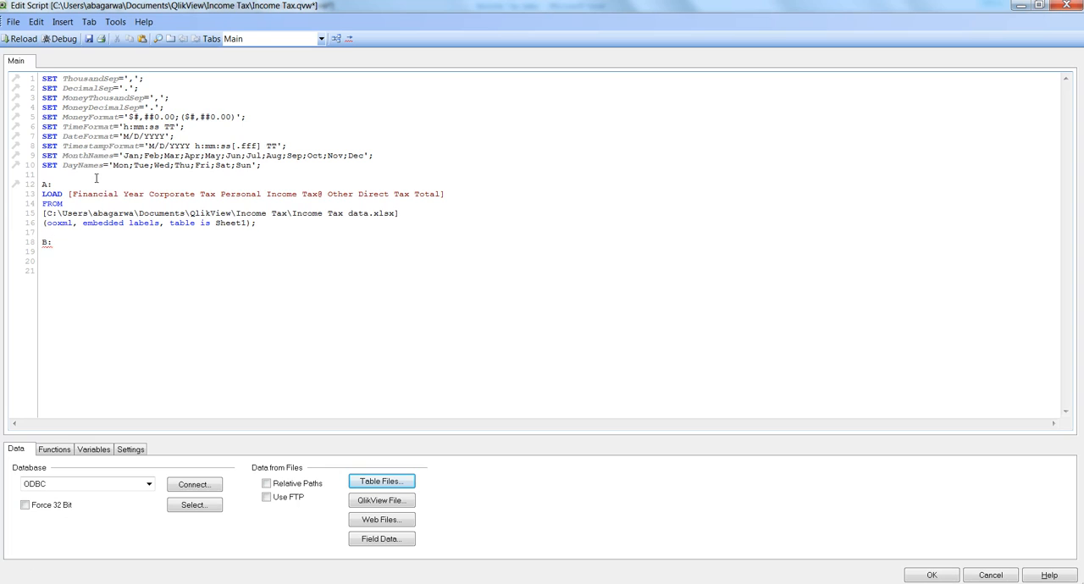
type("Lo")
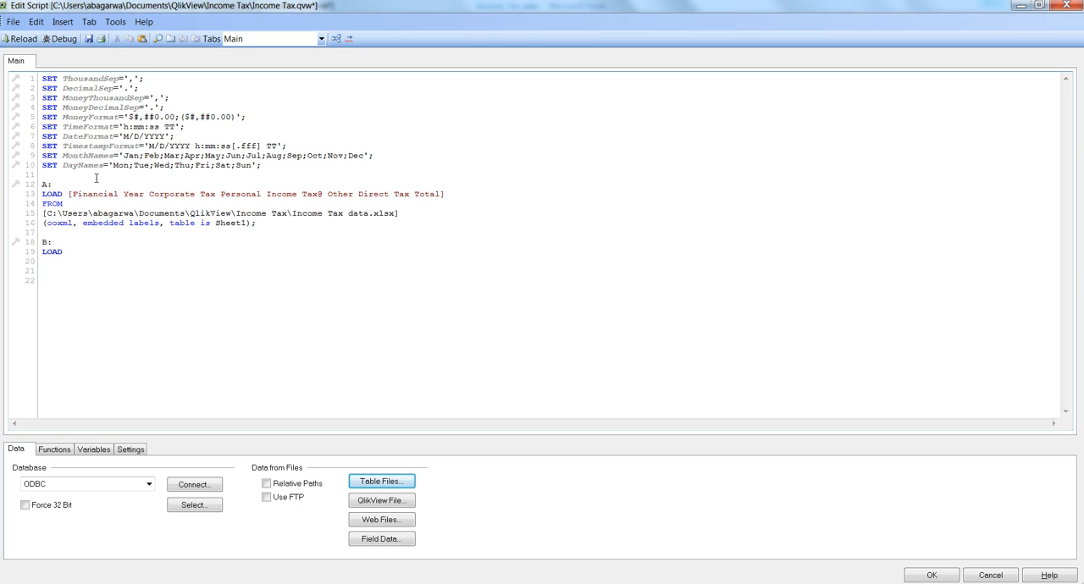
type("SubField")
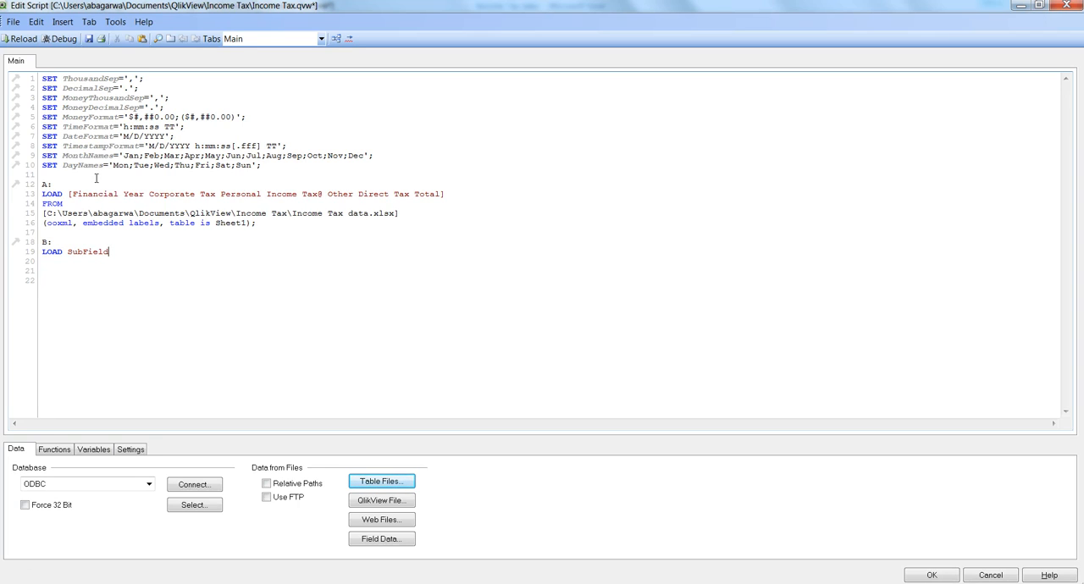
type("(")
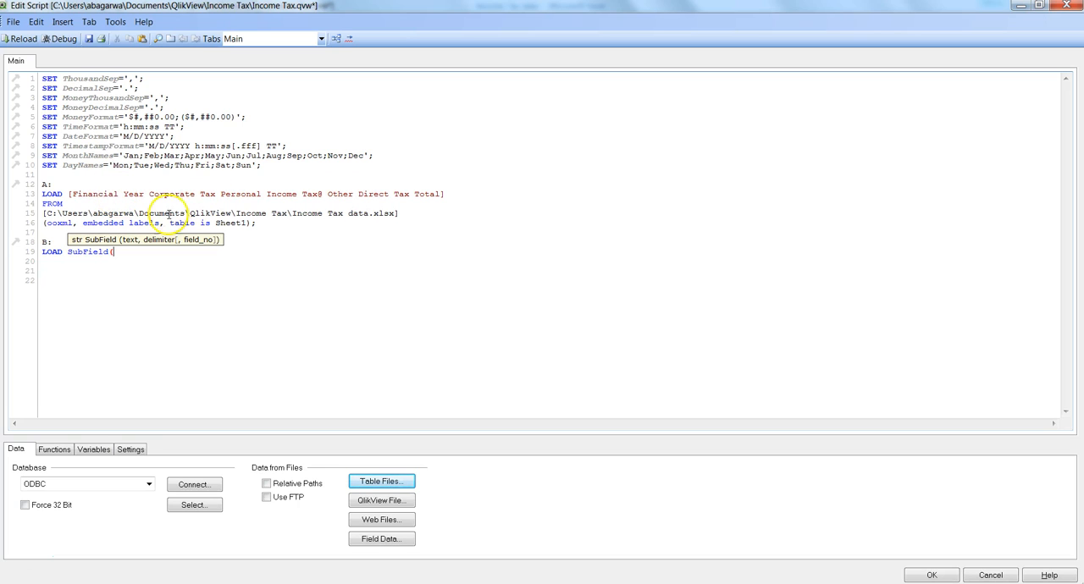
mouse_move(464, 195)
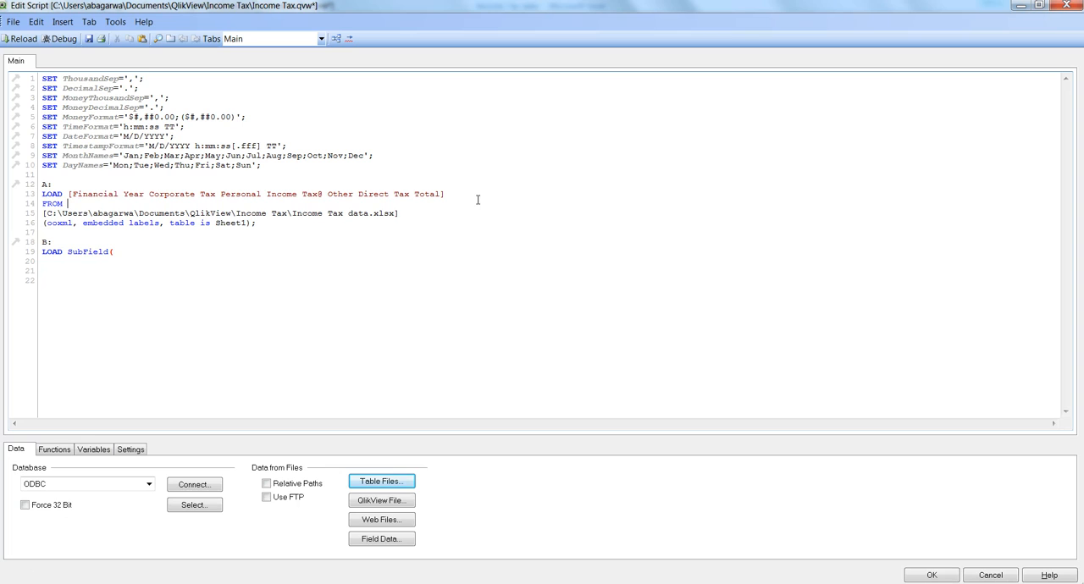
mouse_move(461, 198)
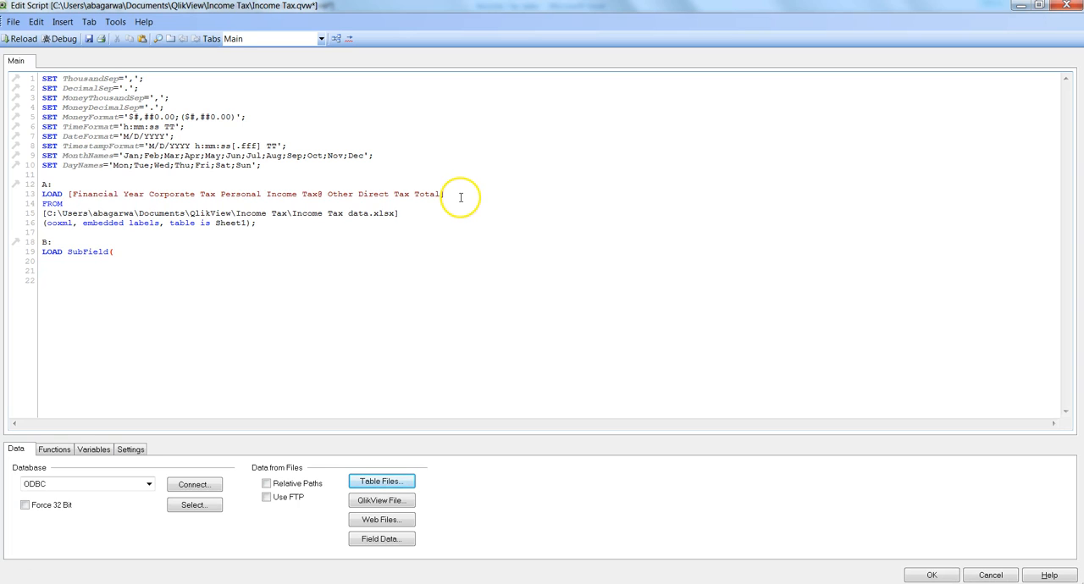
Step: Alias table A's combined field as [Tax]
type("as")
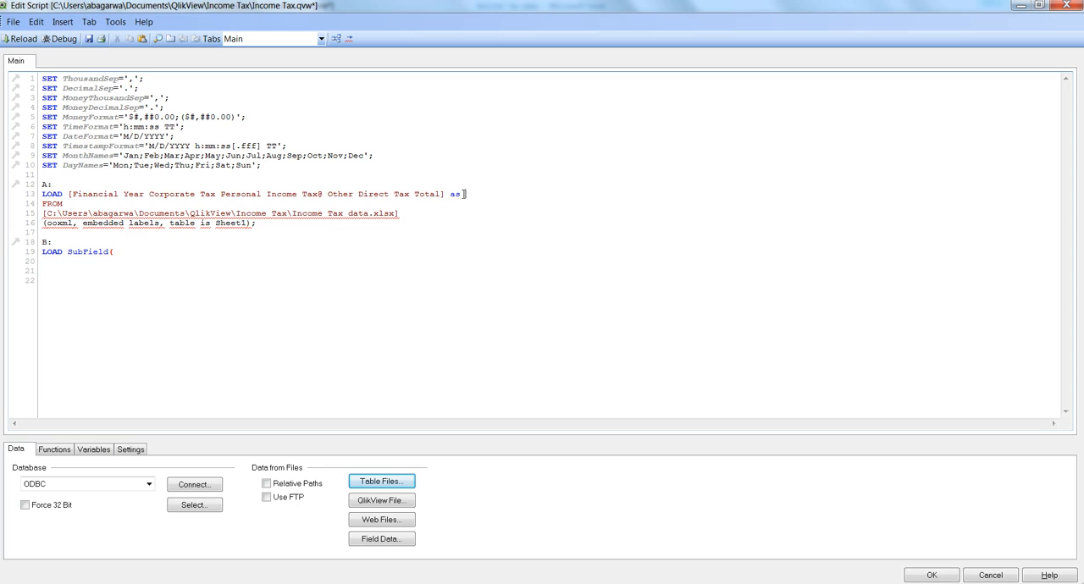
type("[Tax")
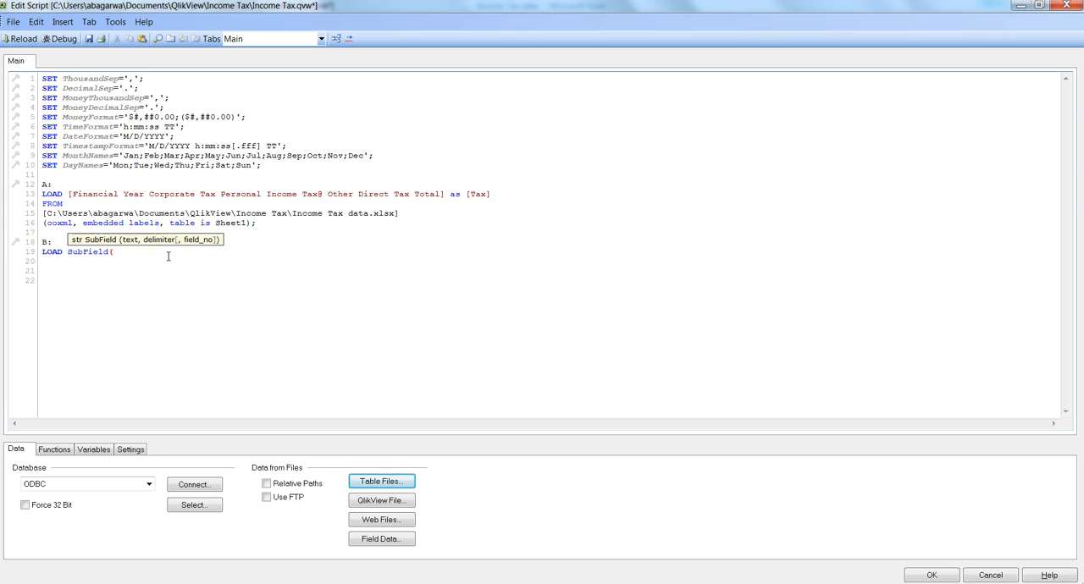
Step: Write SubField(Tax, ' ', 1) as [Fiscal Year] and duplicate it for part 2
type("Tax,")
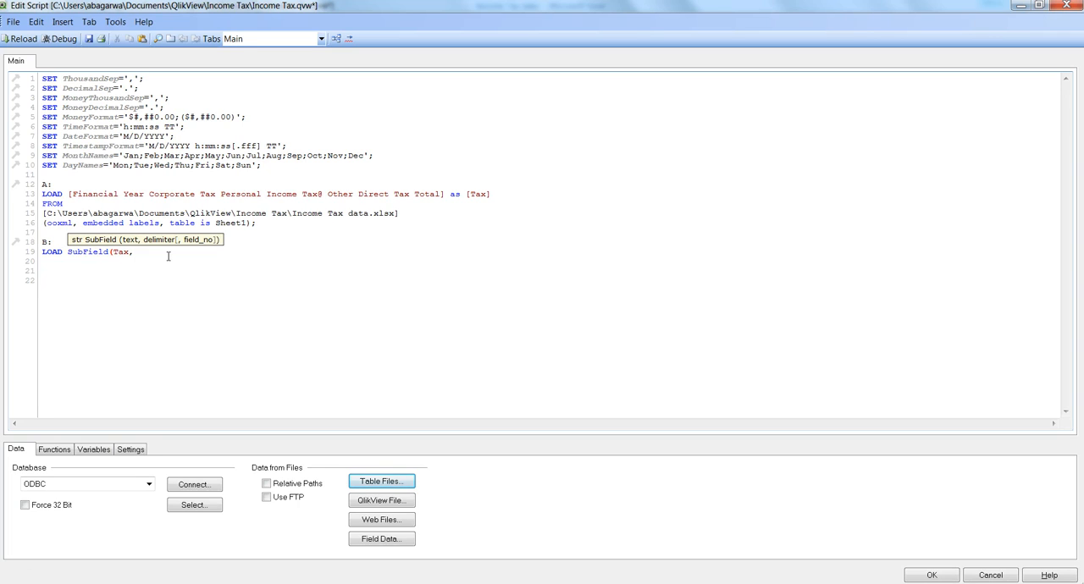
type("' '")
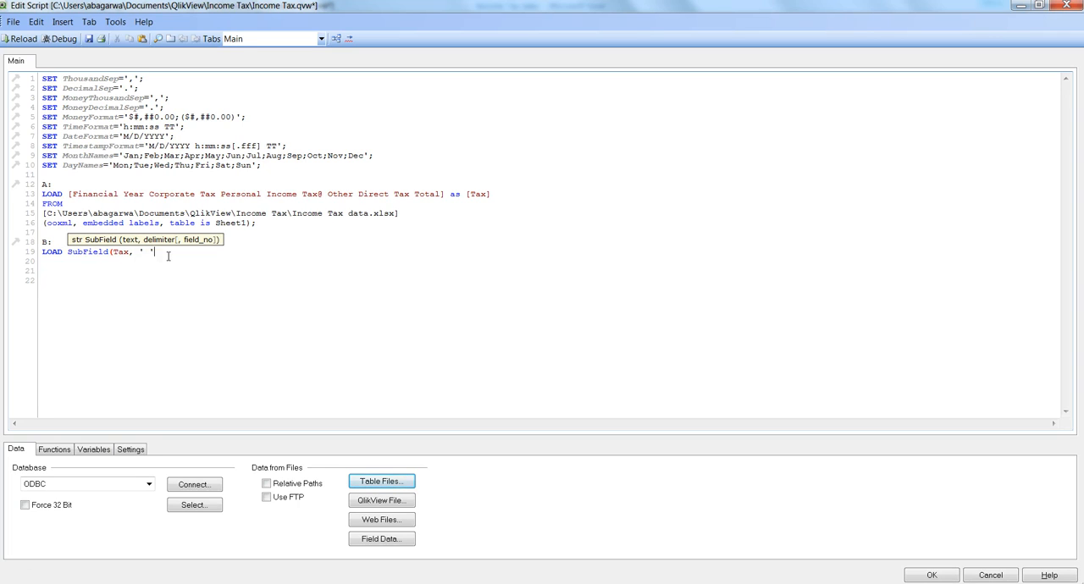
type(",1) as")
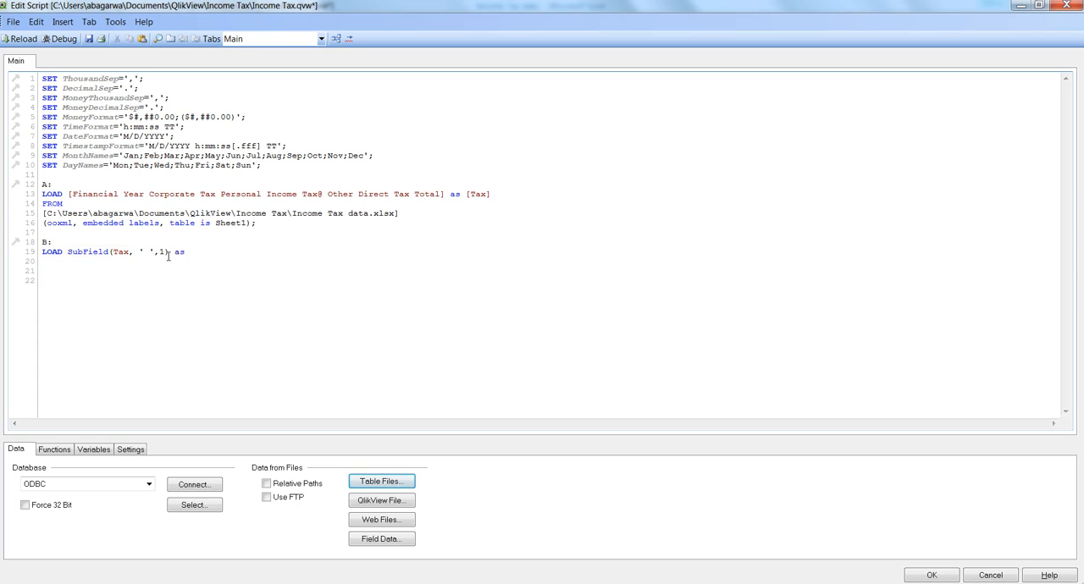
type("[Fiscal")
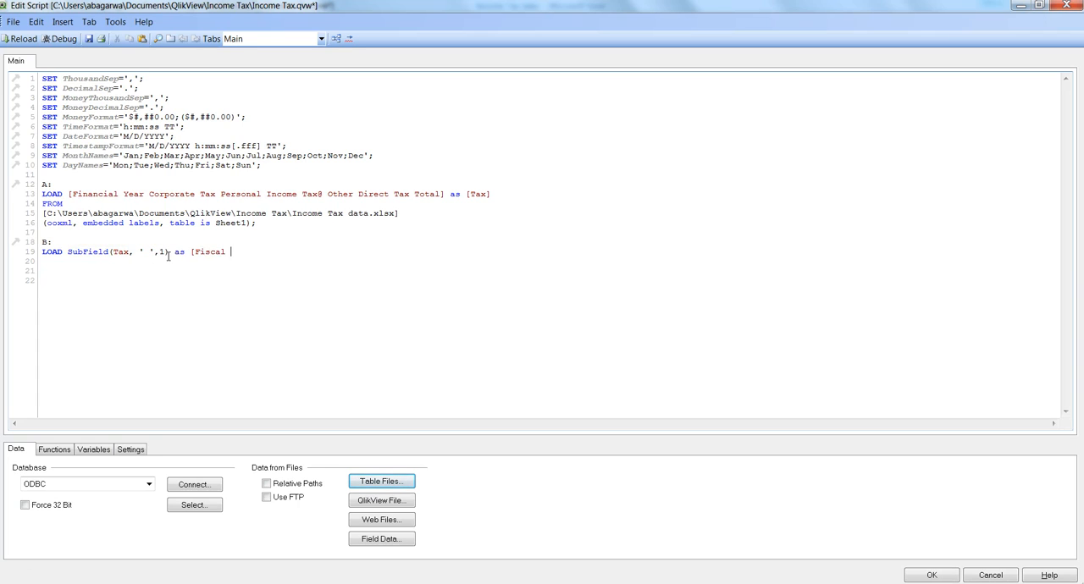
type("Year")
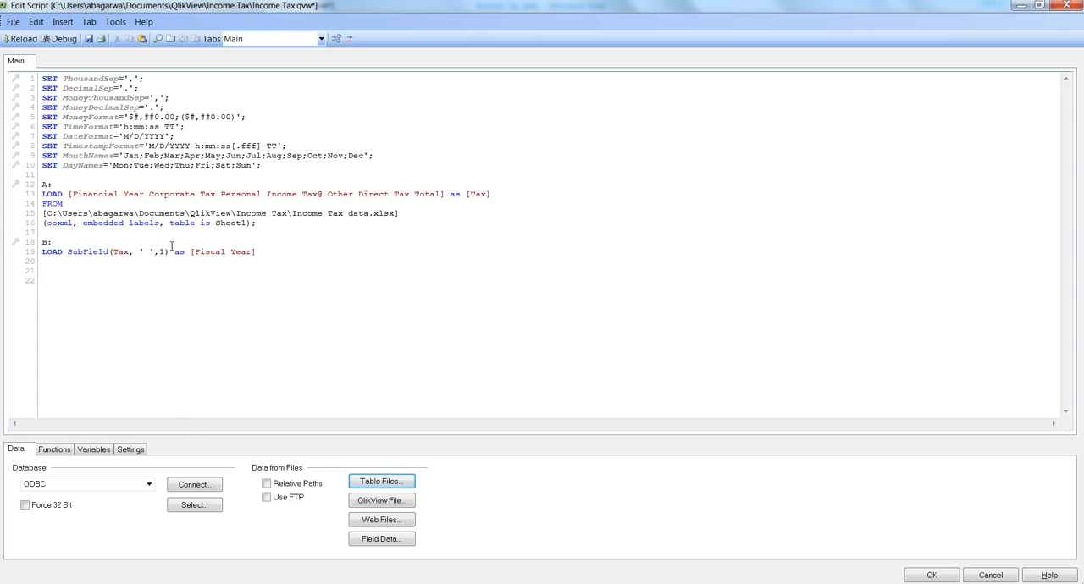
type(",")
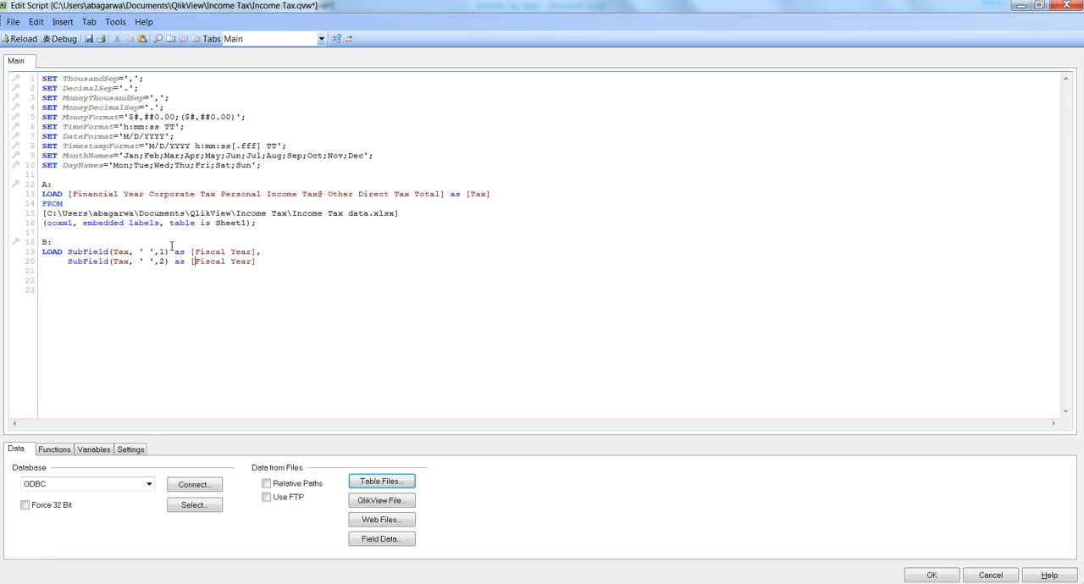
key("BackSpace")
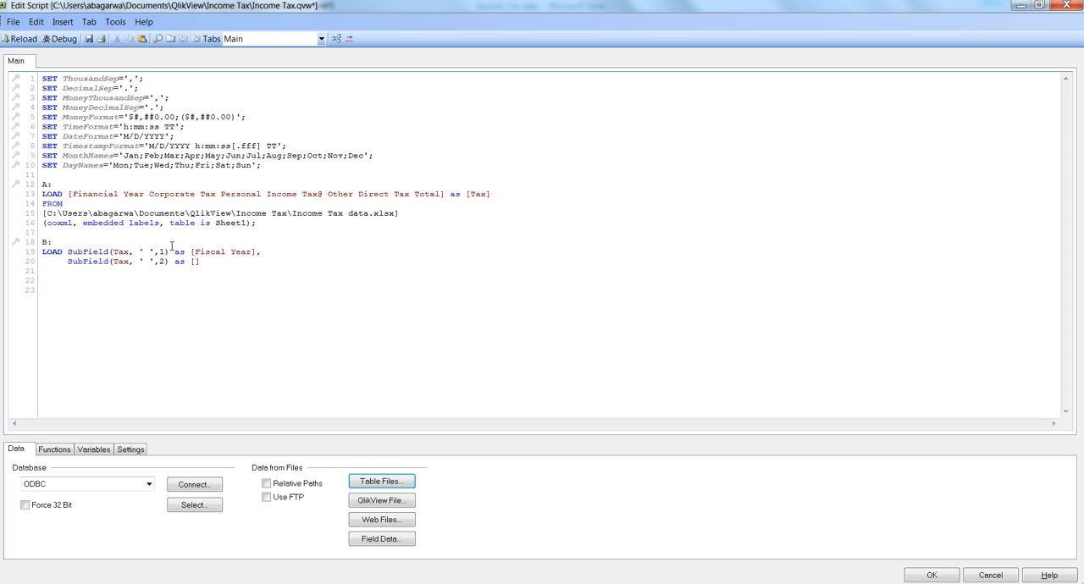
Step: Alias part 2 as [Corporate Tax], load Resident A;, and add DROP Table A;
type("Corporate Tax")
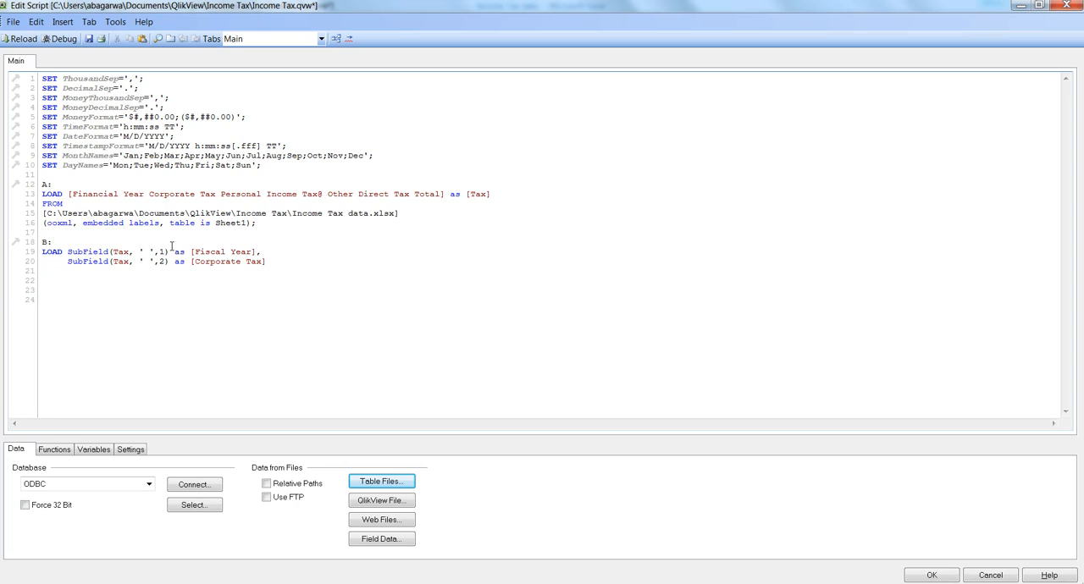
type("Resident")
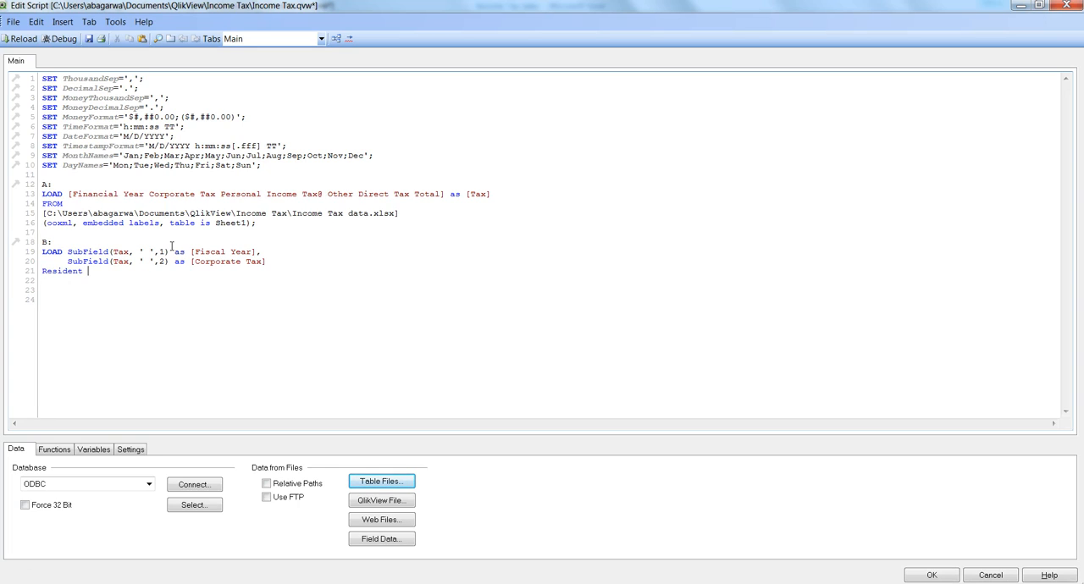
type("A;")
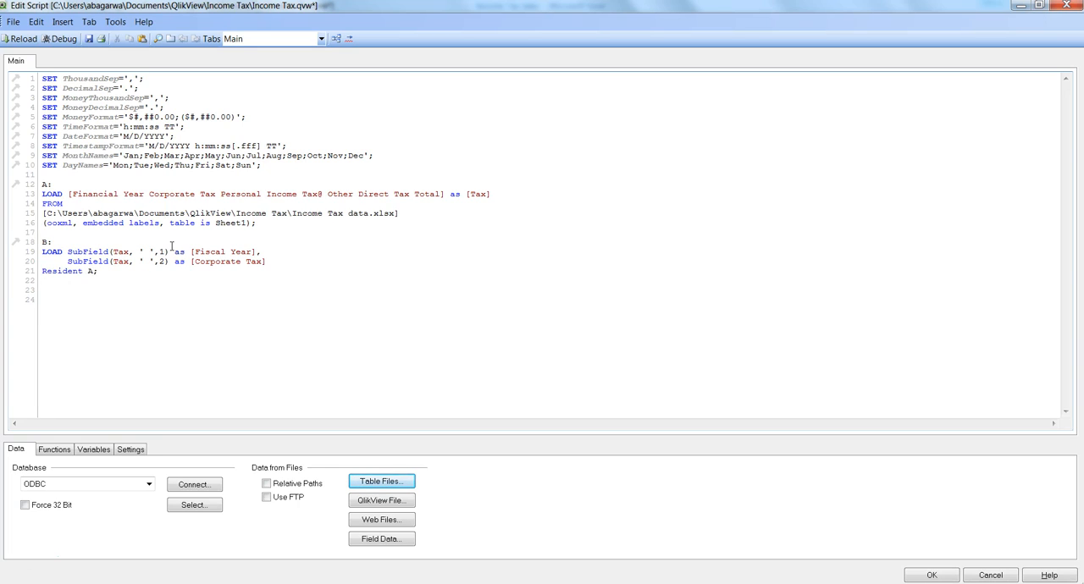
type("Dro")
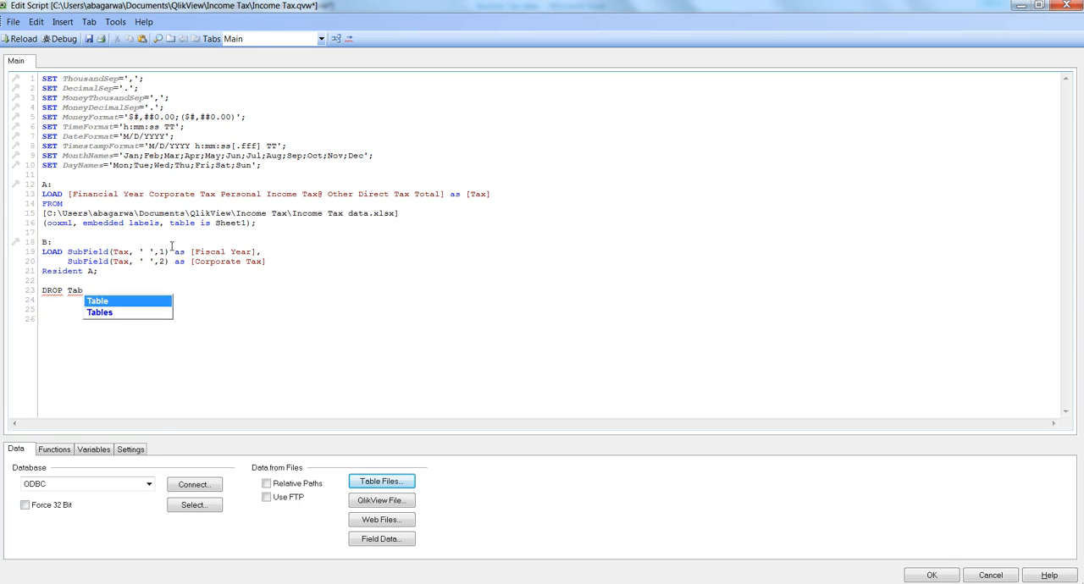
left_click(97, 301)
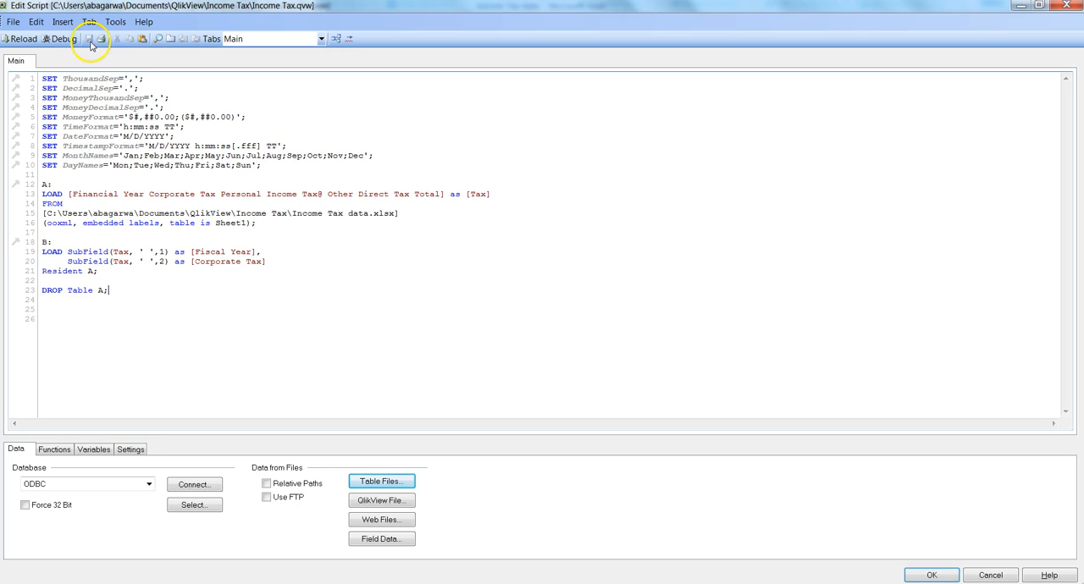
Step: Reload the script and add Fiscal Year and Corporate Tax as list boxes
left_click(89, 38)
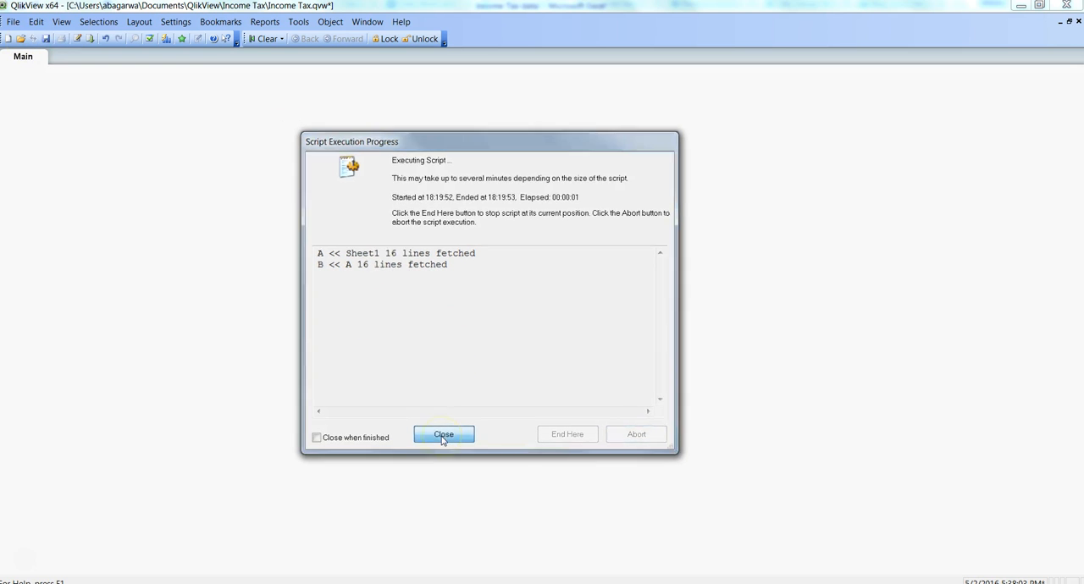
left_click(443, 434)
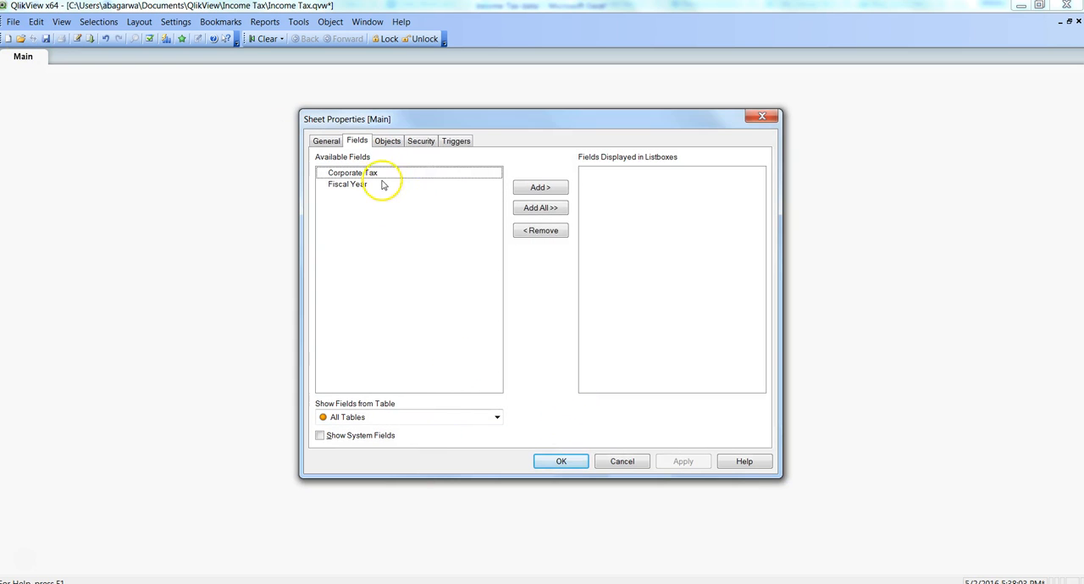
mouse_move(437, 512)
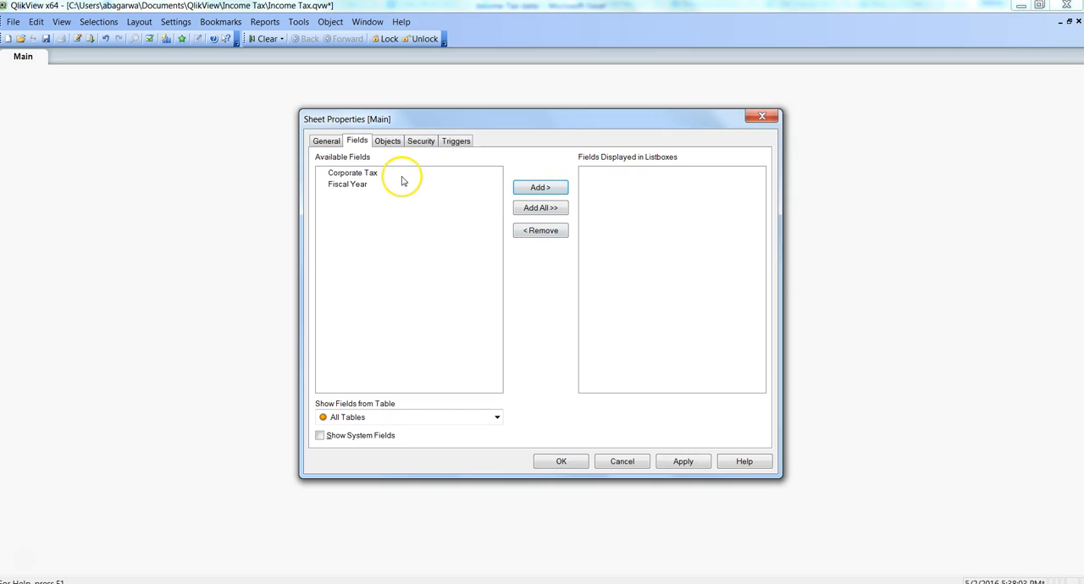
left_click(539, 188)
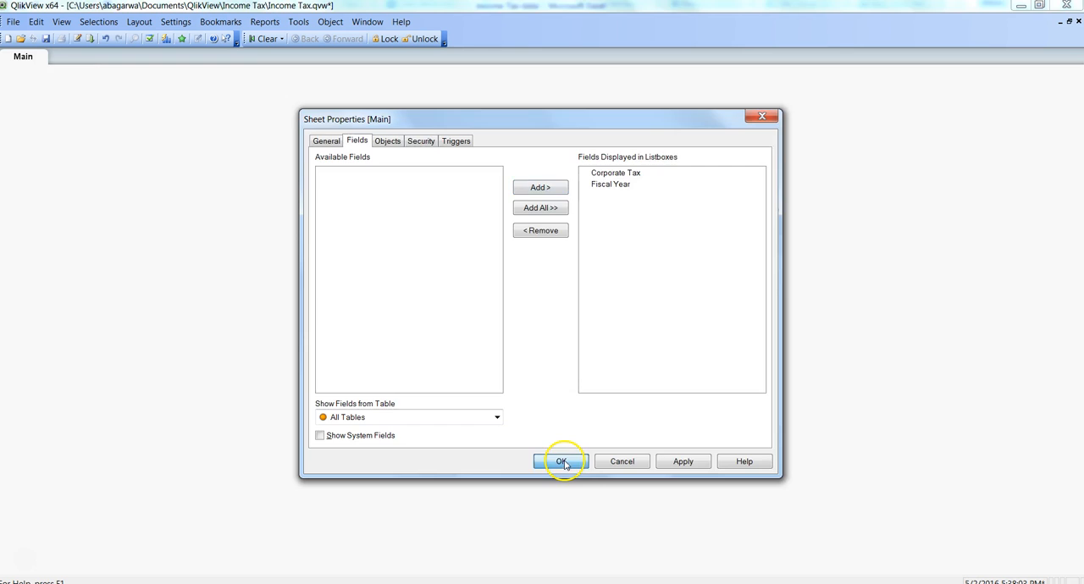
left_click(560, 461)
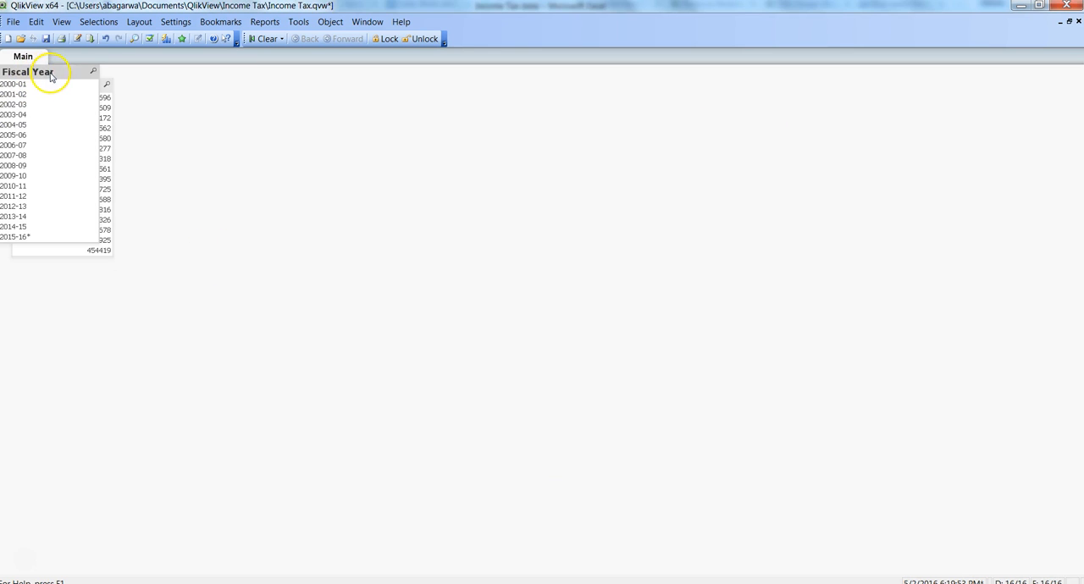
Step: Place Fiscal Year beside Corporate Tax and select 2008-09, showing tax 213395
left_click_drag(47, 71, 193, 93)
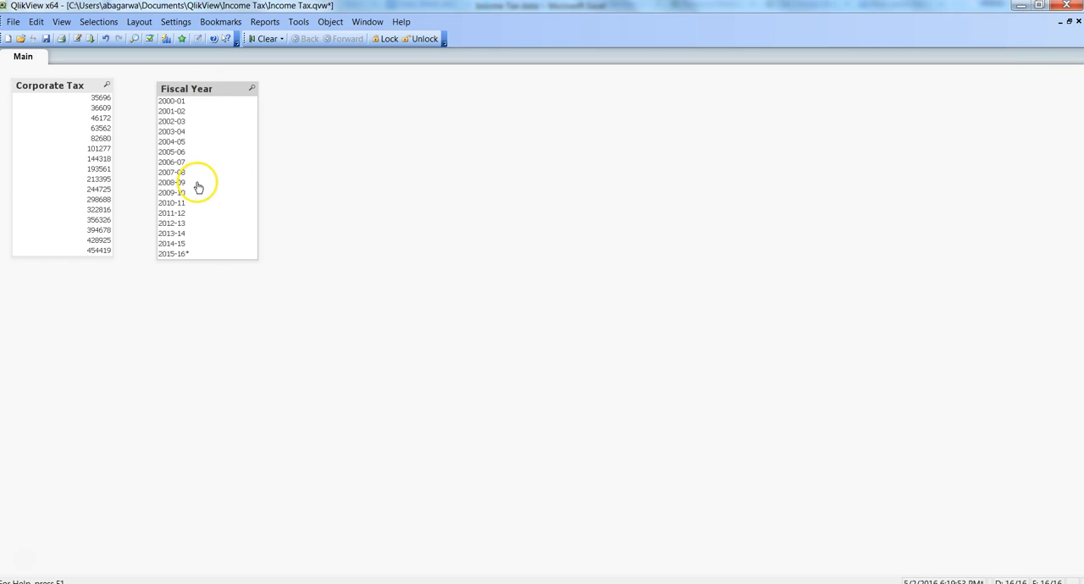
left_click(171, 182)
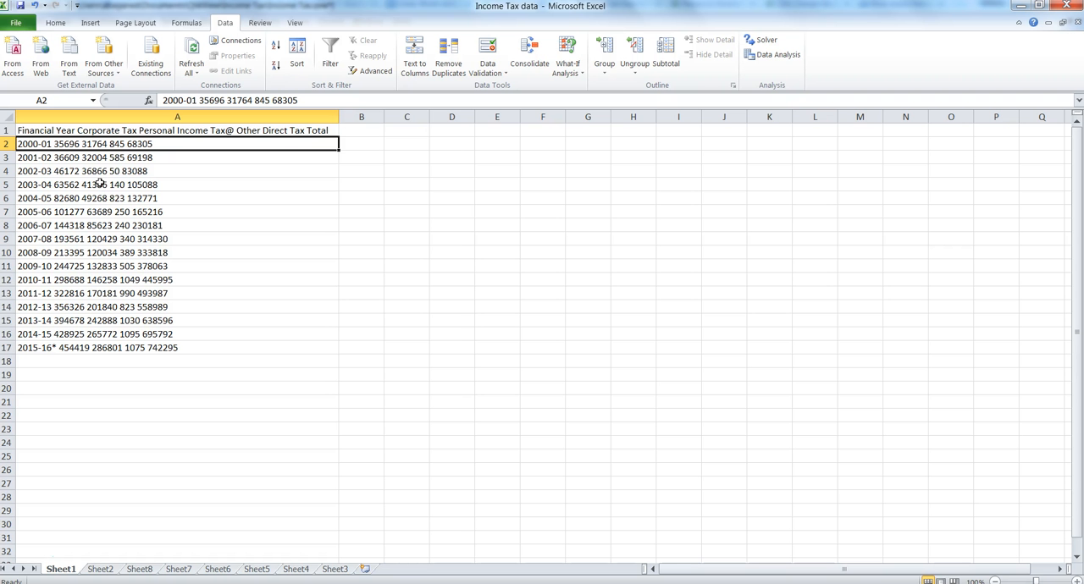
left_click(47, 252)
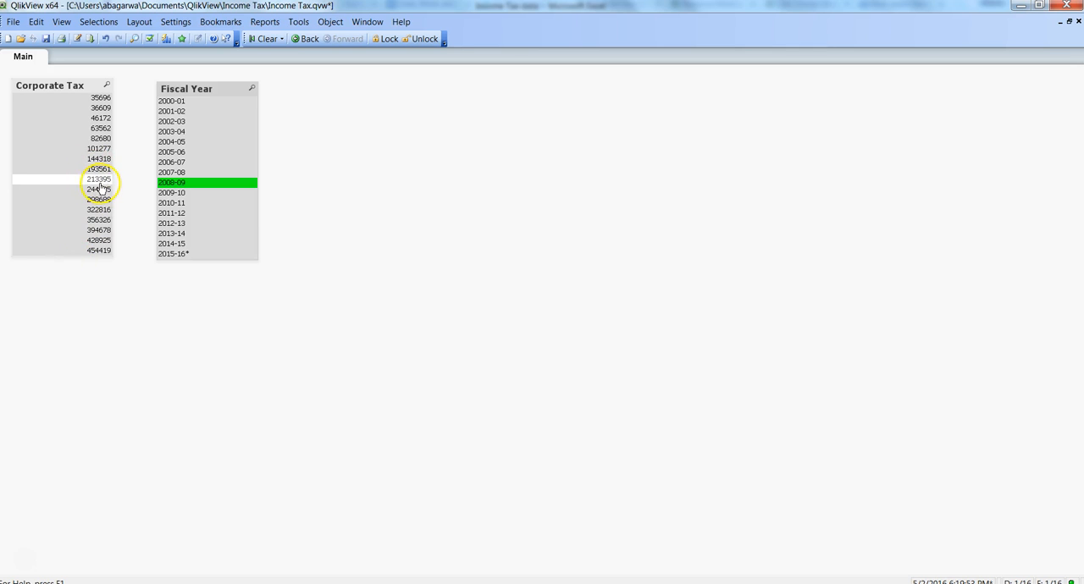
mouse_move(117, 188)
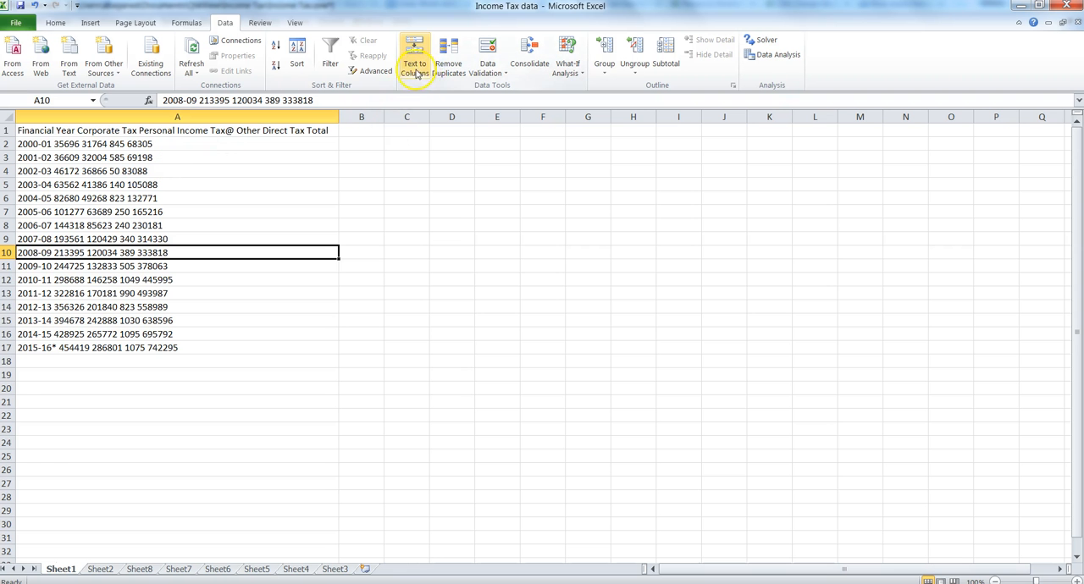
mouse_move(225, 23)
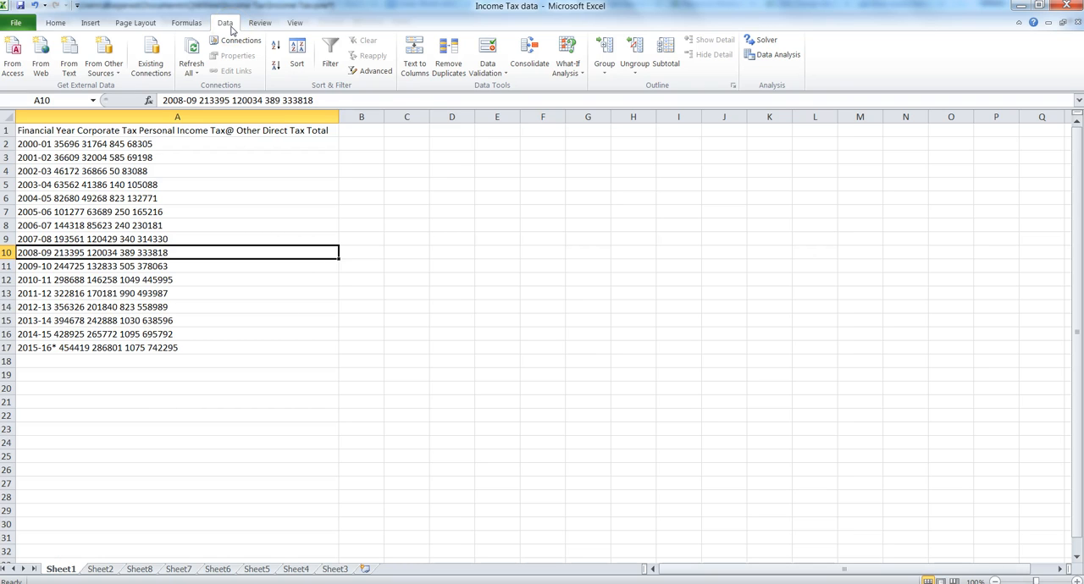
mouse_move(414, 55)
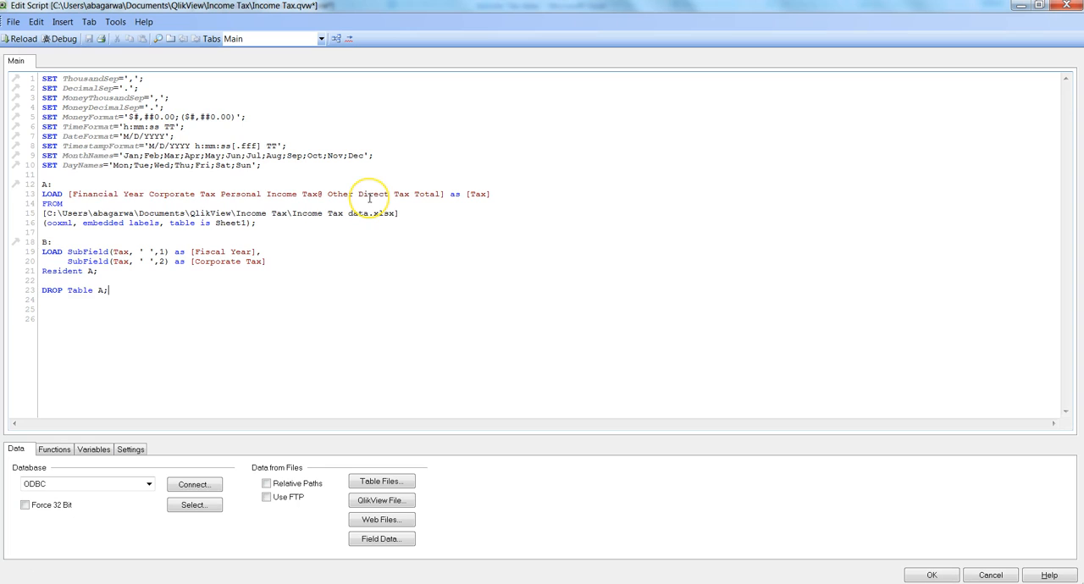
mouse_move(347, 286)
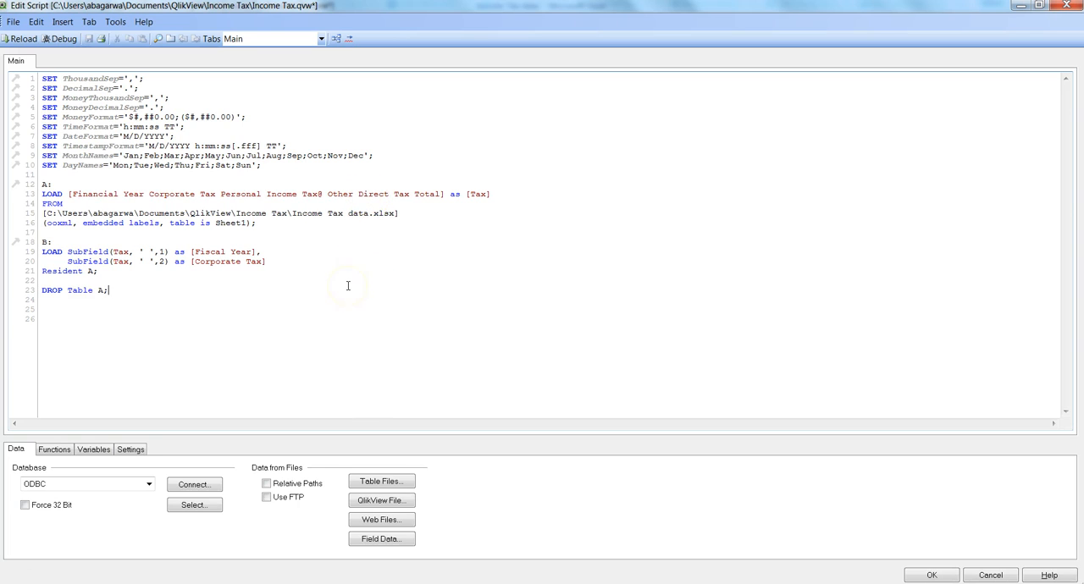